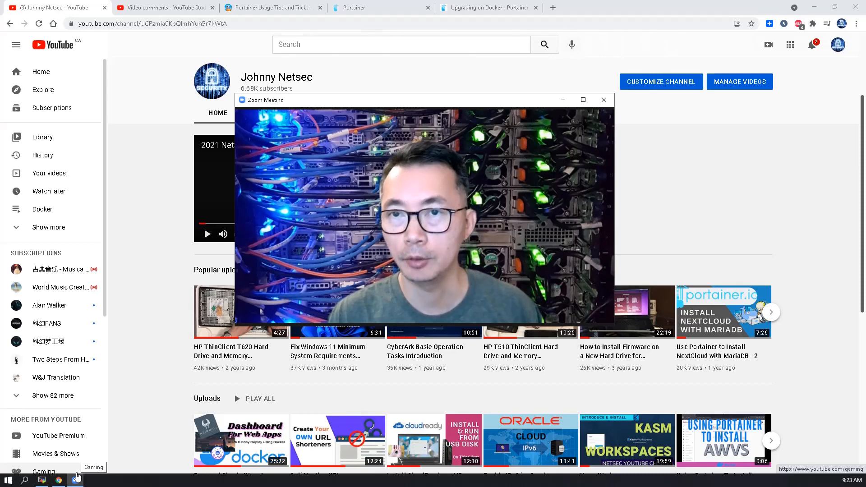
Step: Open the Portainer upgrade video's comments in YouTube Studio to read the no-port question
click(162, 8)
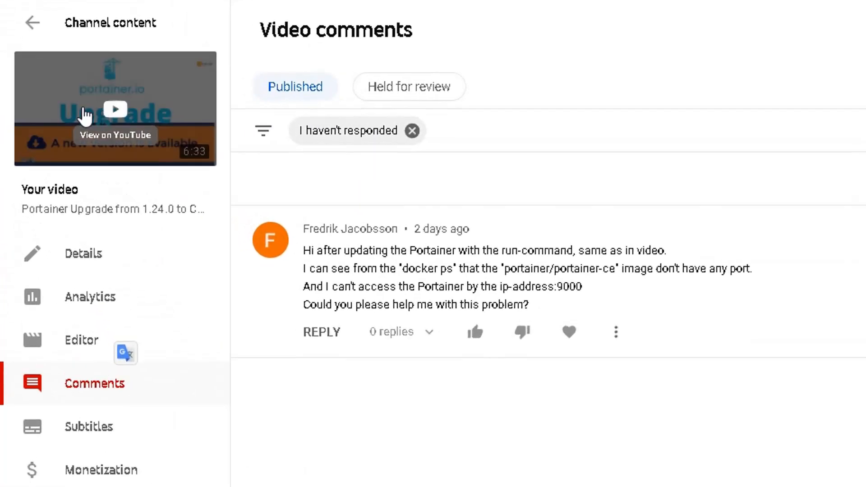
mouse_move(274, 356)
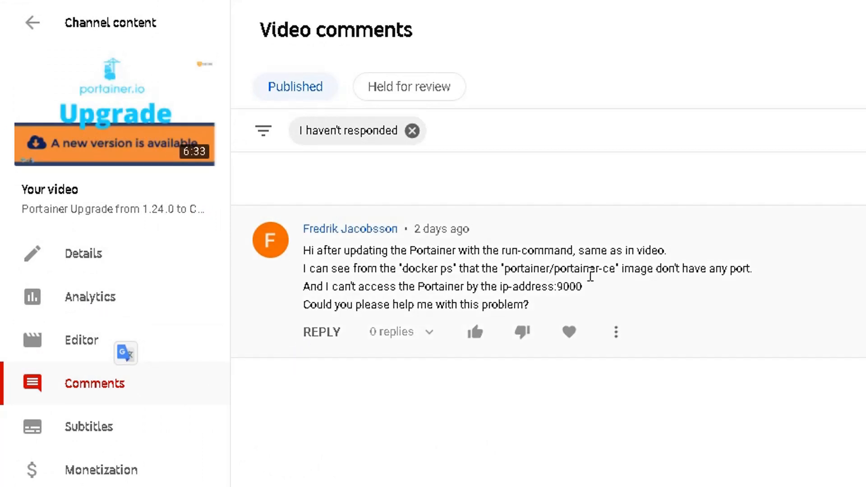
mouse_move(606, 285)
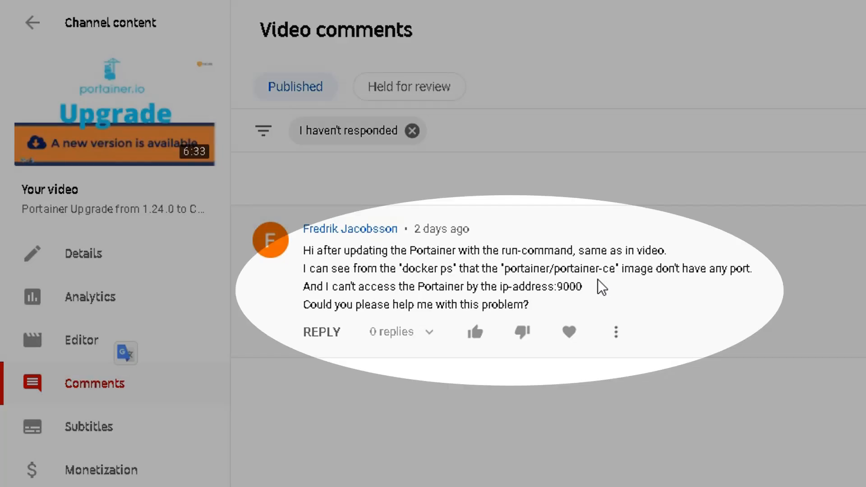
mouse_move(588, 295)
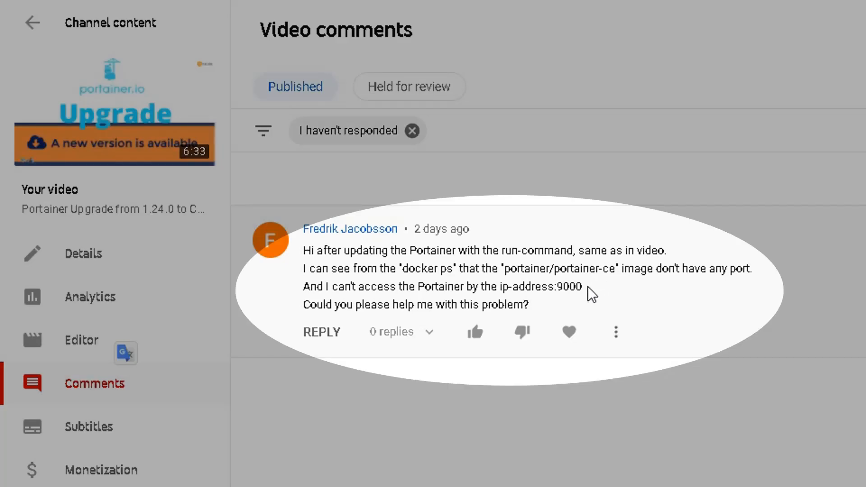
mouse_move(555, 305)
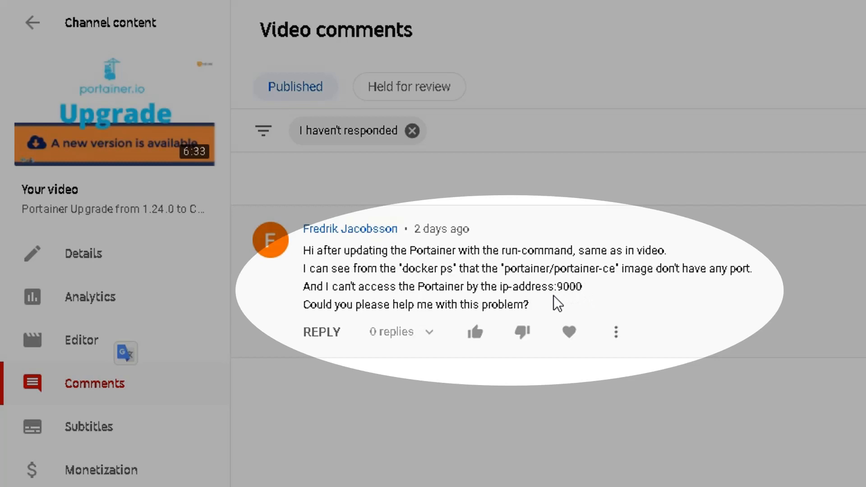
mouse_move(557, 272)
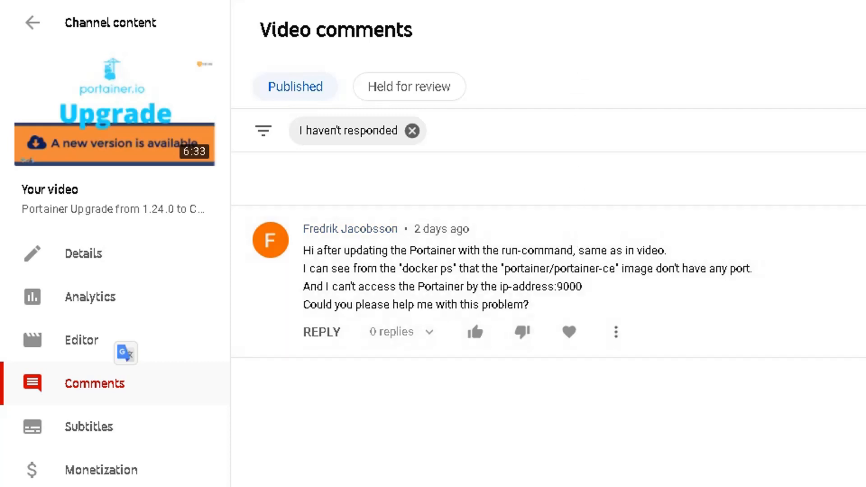
mouse_move(526, 67)
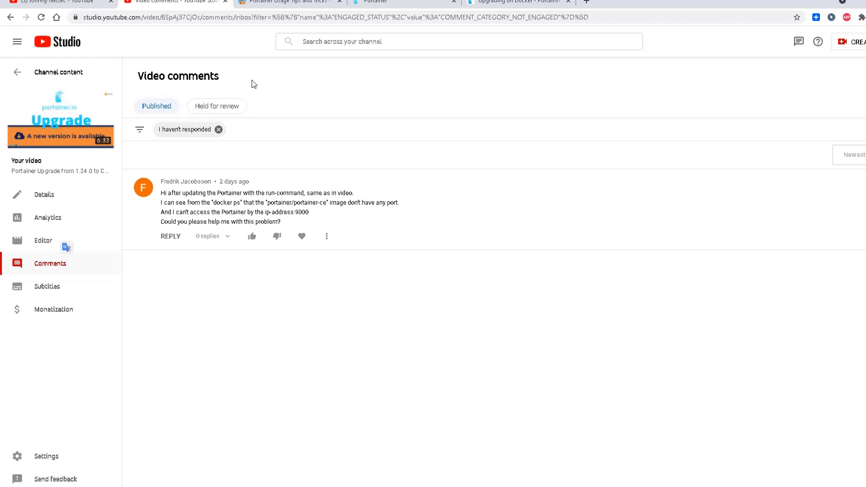
Step: Jump to the Update Portainer section of the Portainer Usage Tips and Tricks post
click(274, 8)
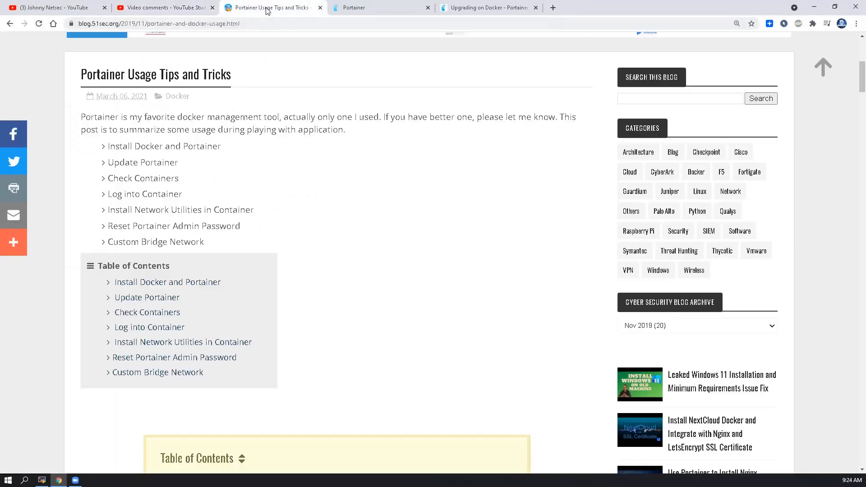
mouse_move(264, 153)
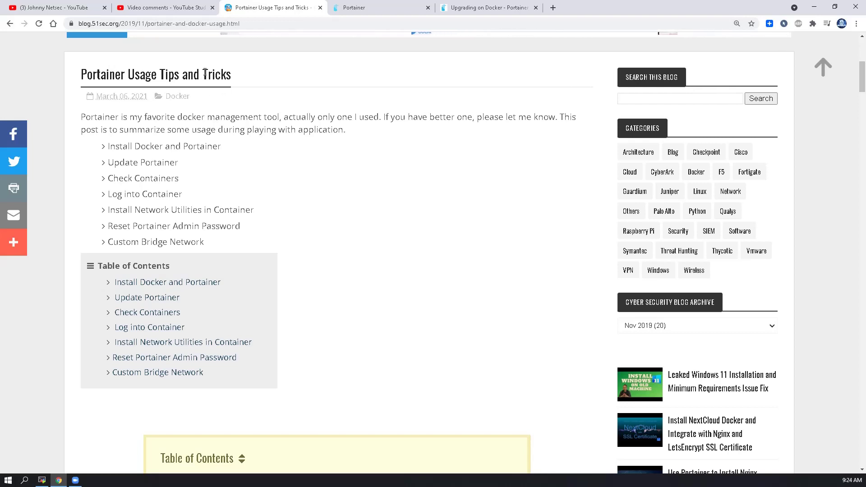
mouse_move(247, 181)
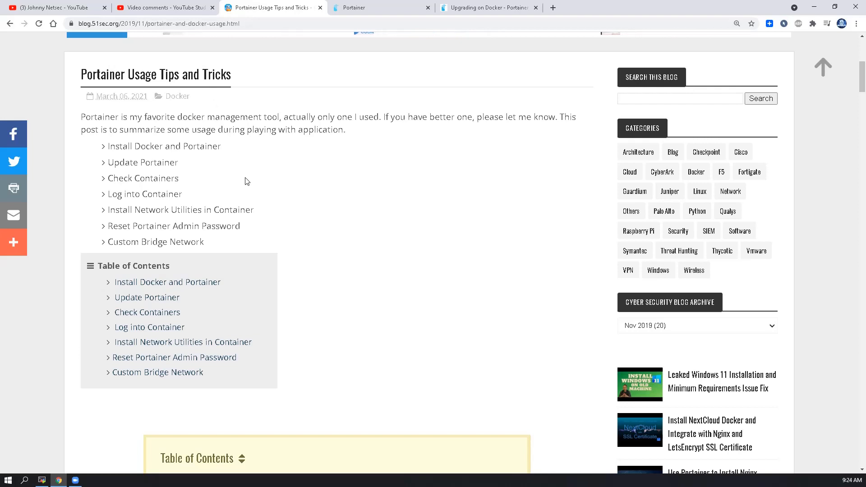
click(147, 298)
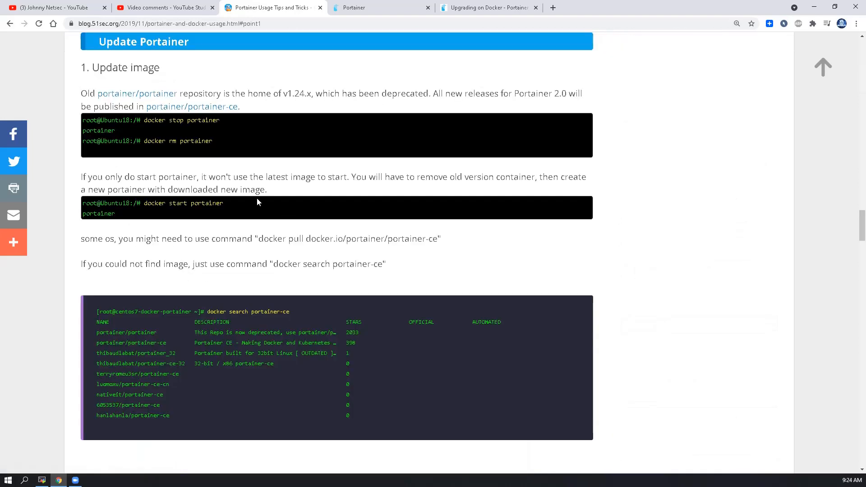
mouse_move(281, 159)
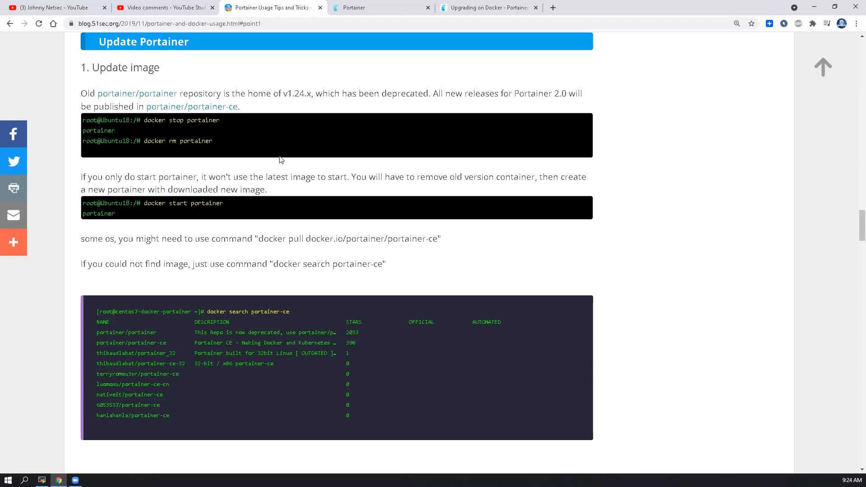
mouse_move(386, 9)
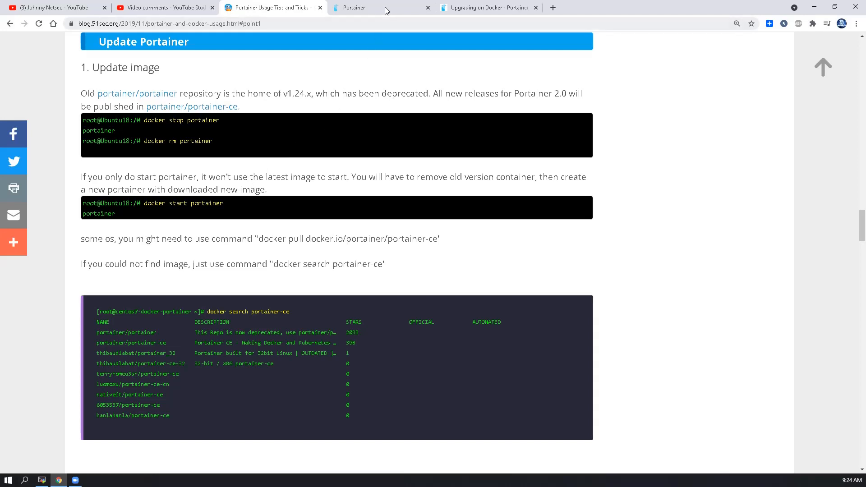
Step: Bring up the Portainer home page showing version 2.6.2 and the new-version notice
click(376, 7)
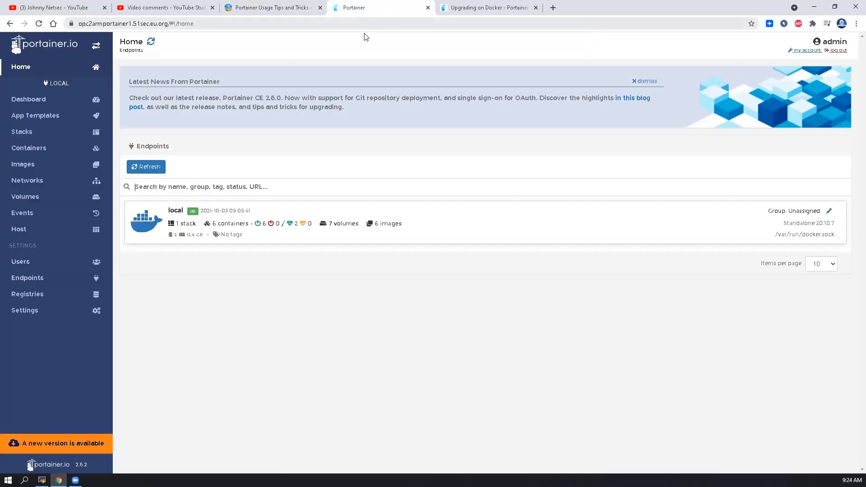
mouse_move(367, 58)
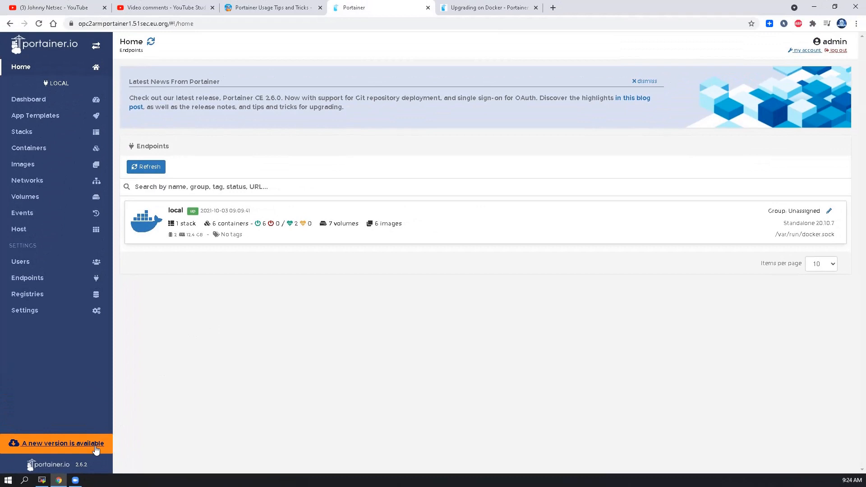
Step: Review the Portainer CE 2.9.0 GitHub release notes, then bring up the Upgrading on Docker docs
click(63, 444)
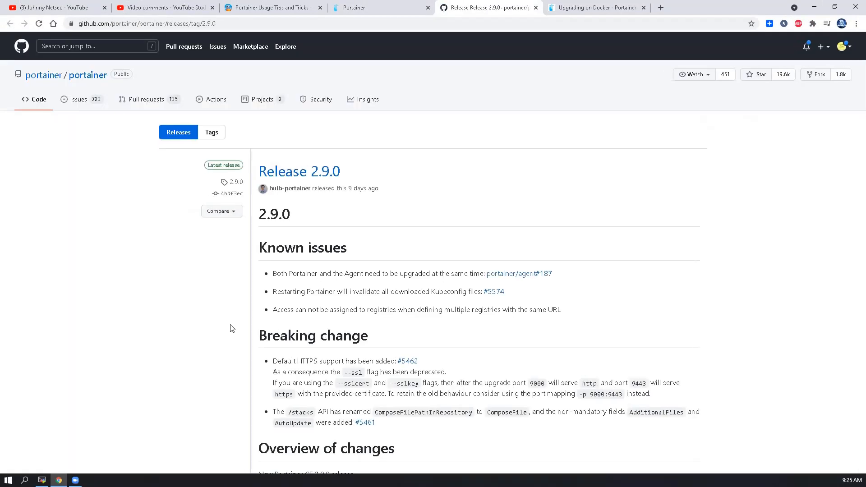
mouse_move(177, 392)
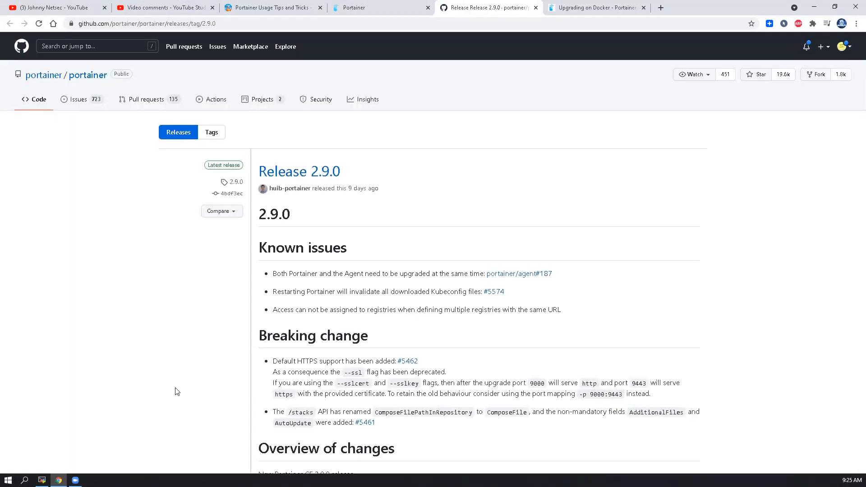
mouse_move(165, 400)
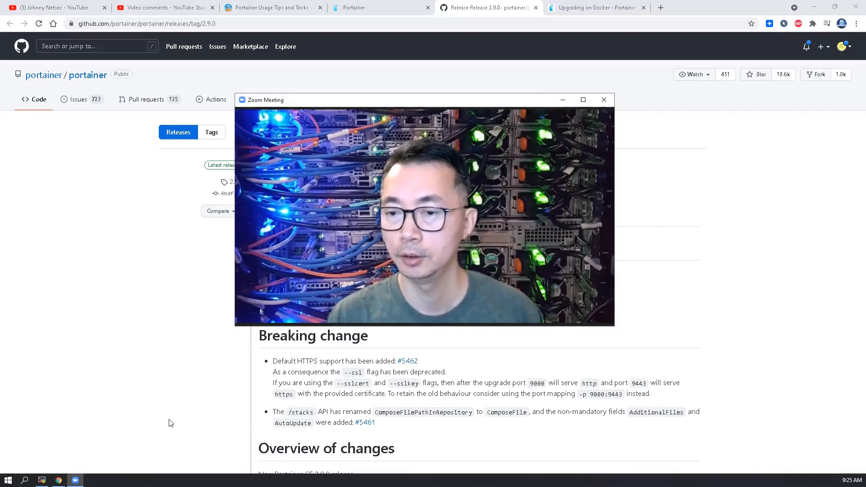
click(358, 8)
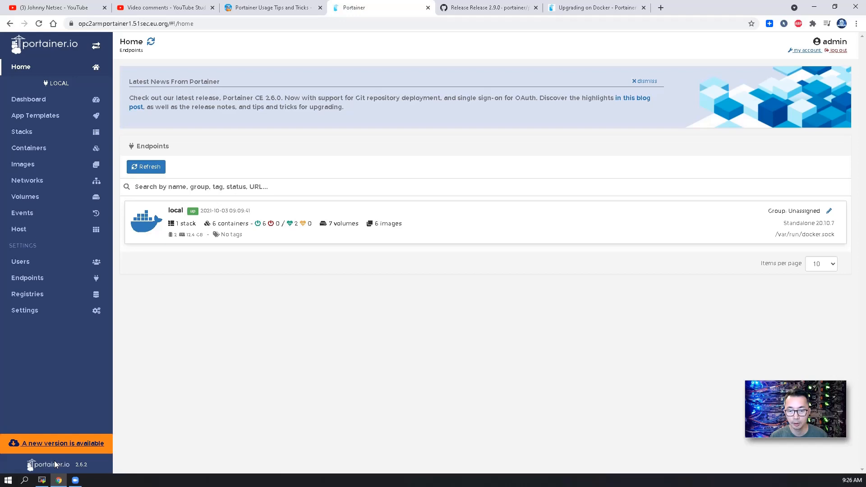
mouse_move(93, 470)
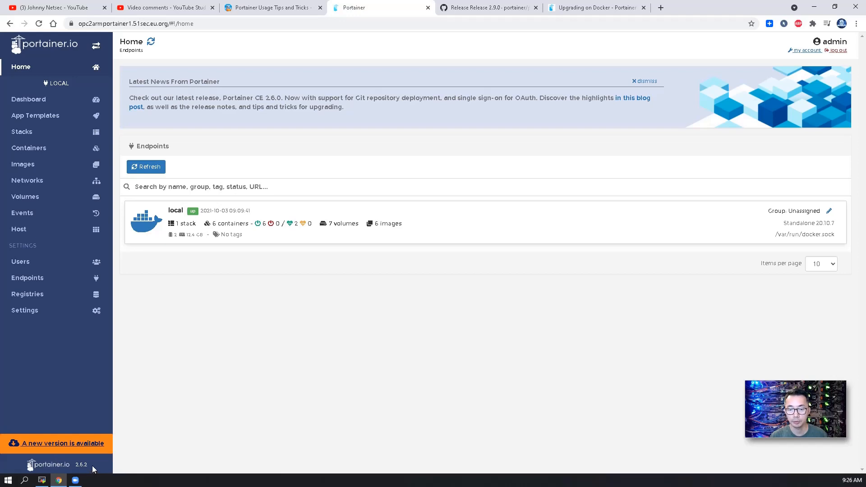
click(488, 7)
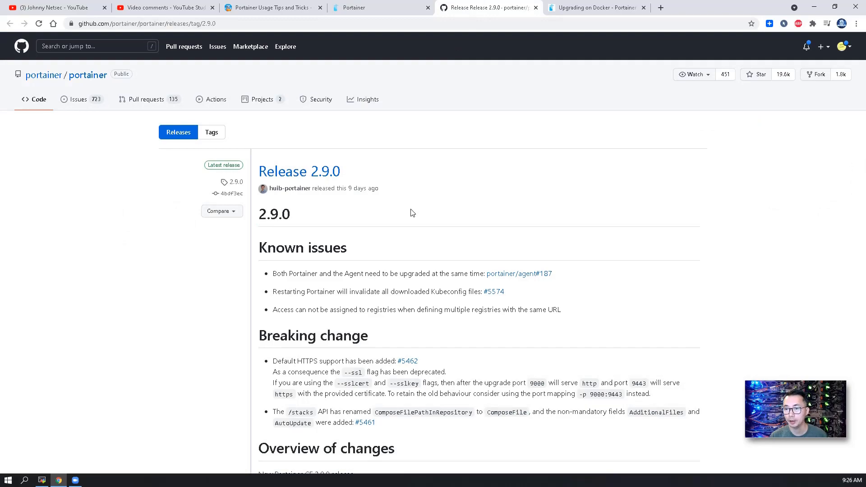
mouse_move(404, 215)
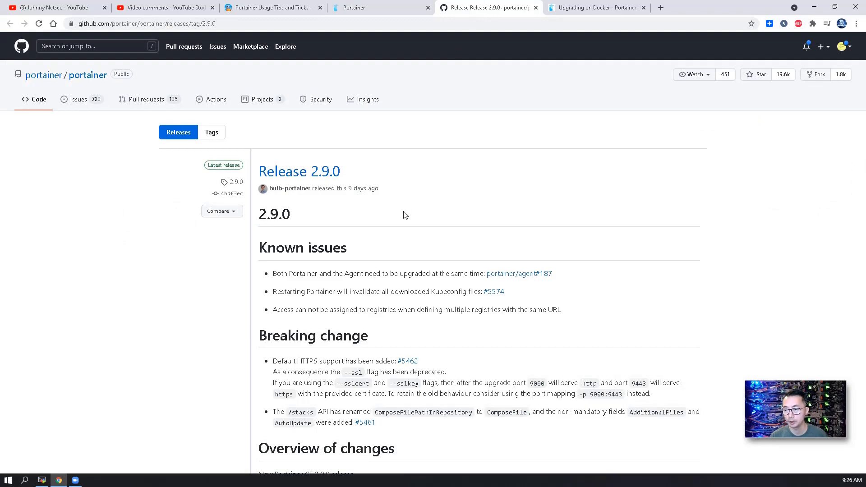
scroll(down, 3)
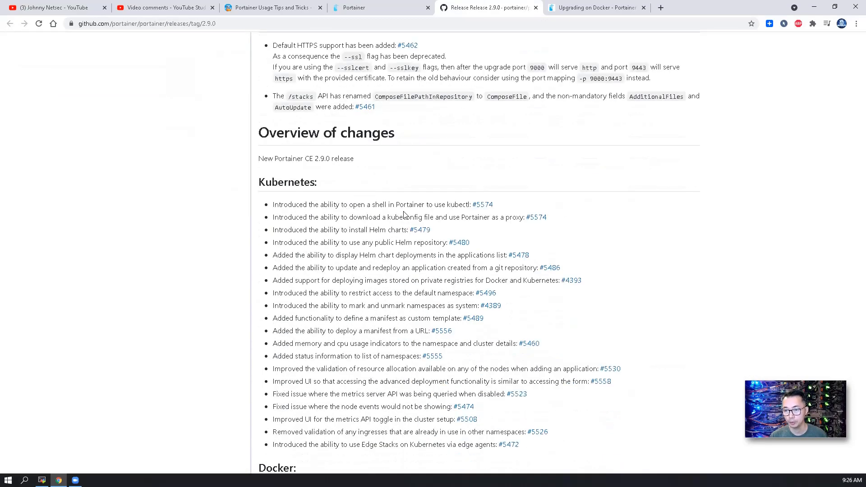
scroll(down, 3)
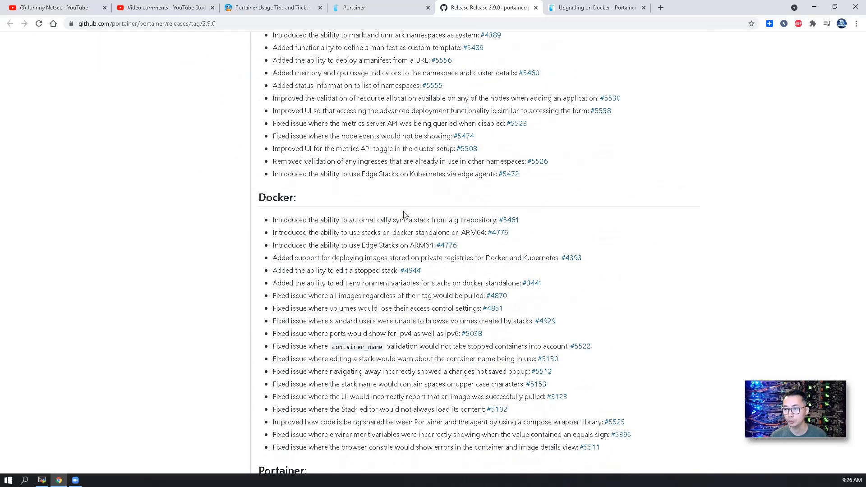
click(594, 8)
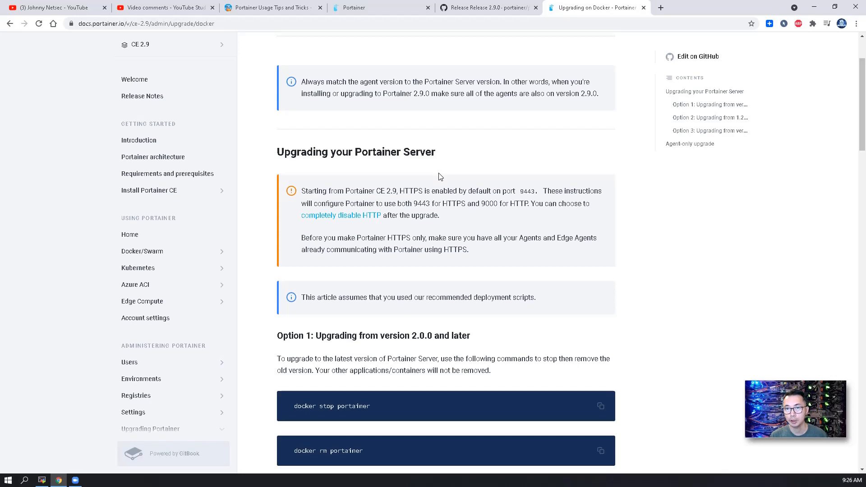
mouse_move(168, 48)
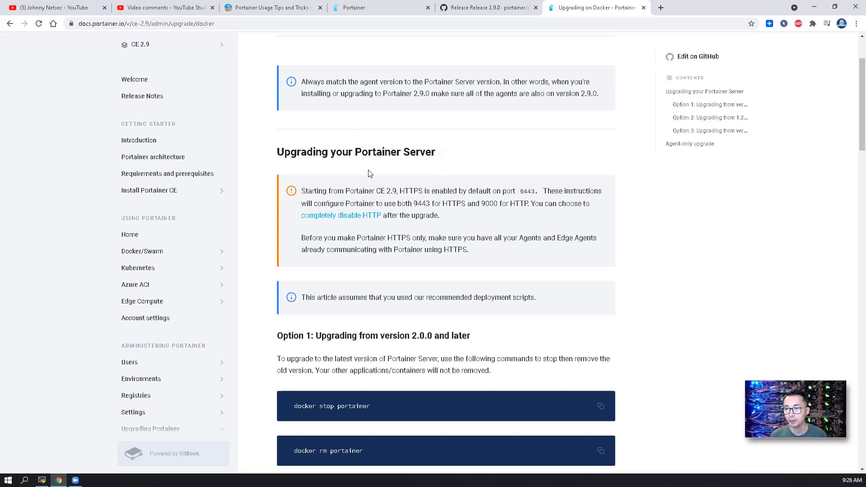
Step: Read the Option 1 upgrade commands for 2.0.0 and later, then switch to MobaXterm
scroll(down, 3)
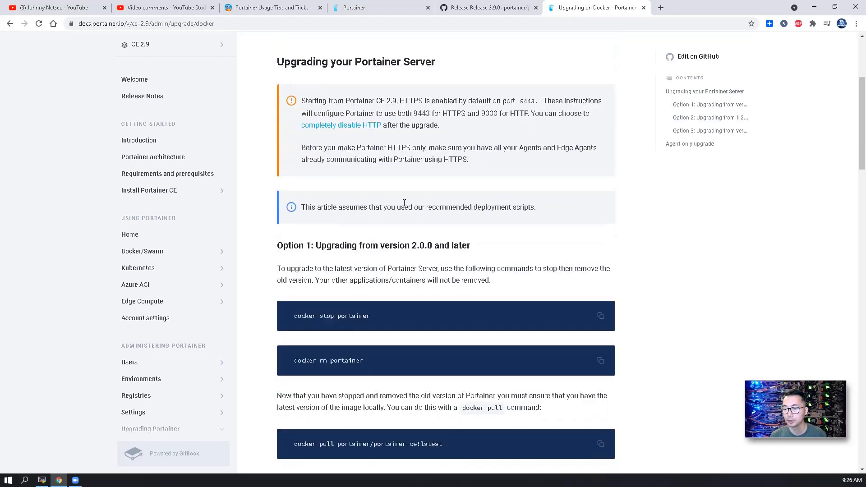
scroll(down, 3)
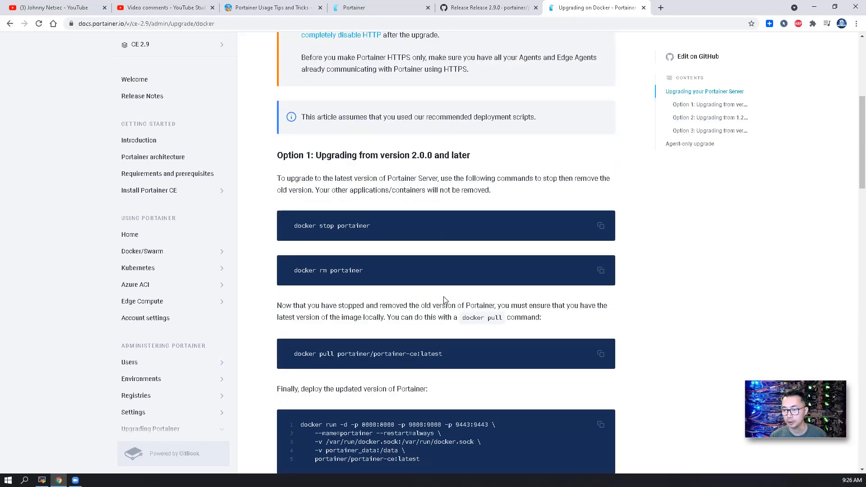
mouse_move(391, 280)
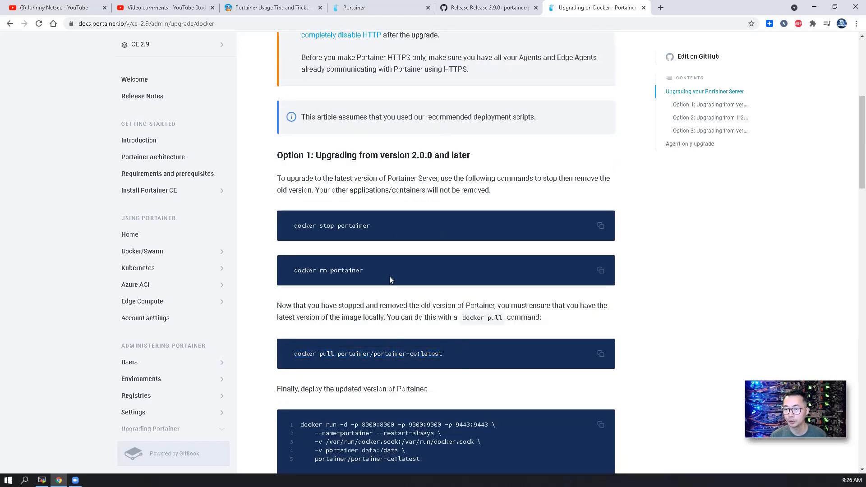
mouse_move(429, 408)
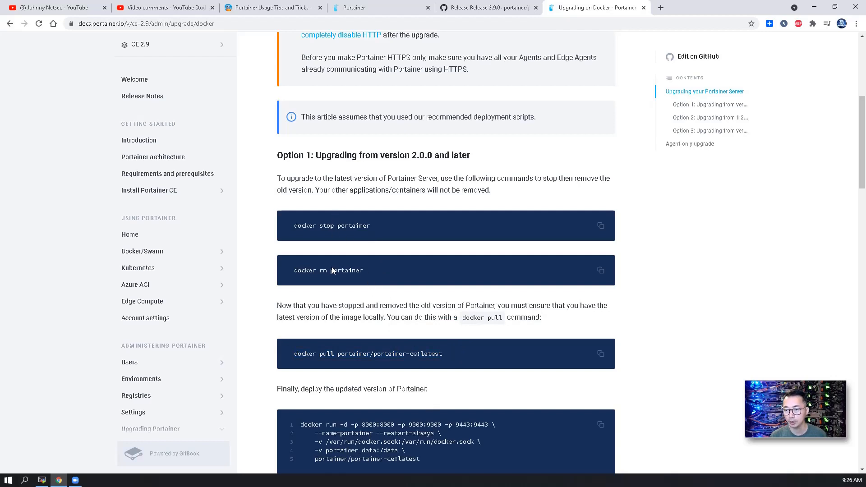
scroll(down, 3)
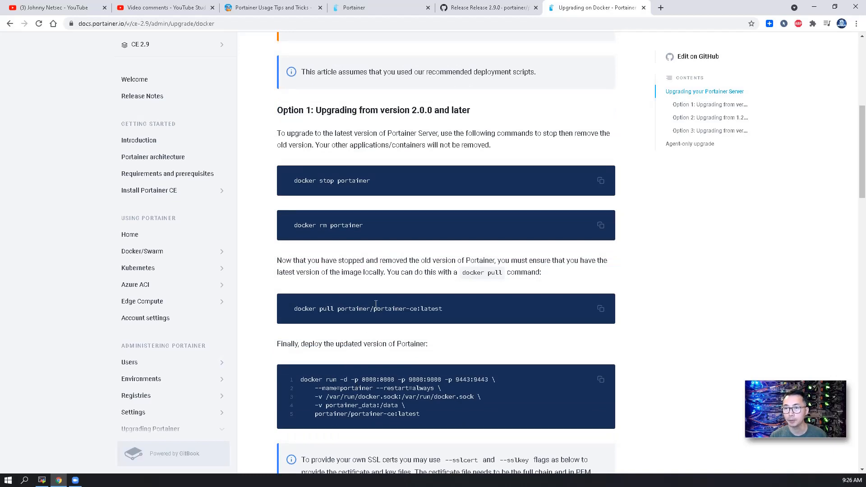
click(41, 480)
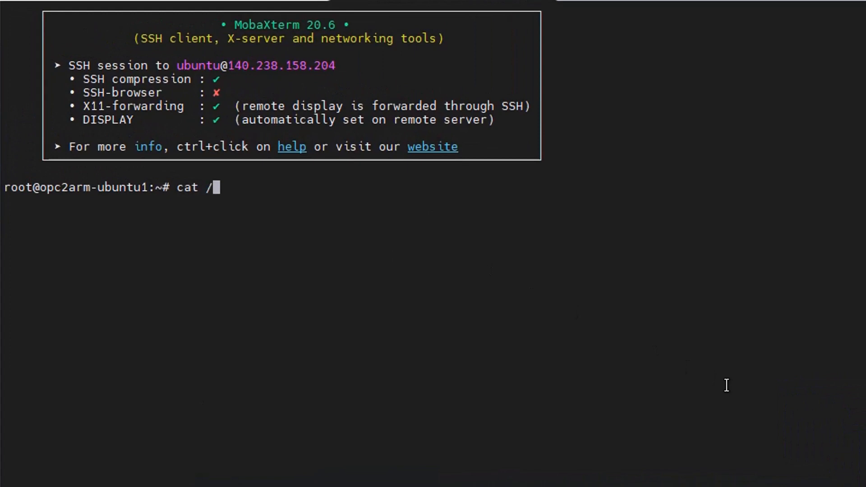
Step: Confirm the server runs Ubuntu 20.04.3 LTS and list running containers with docker ps
text(etc/os-re)
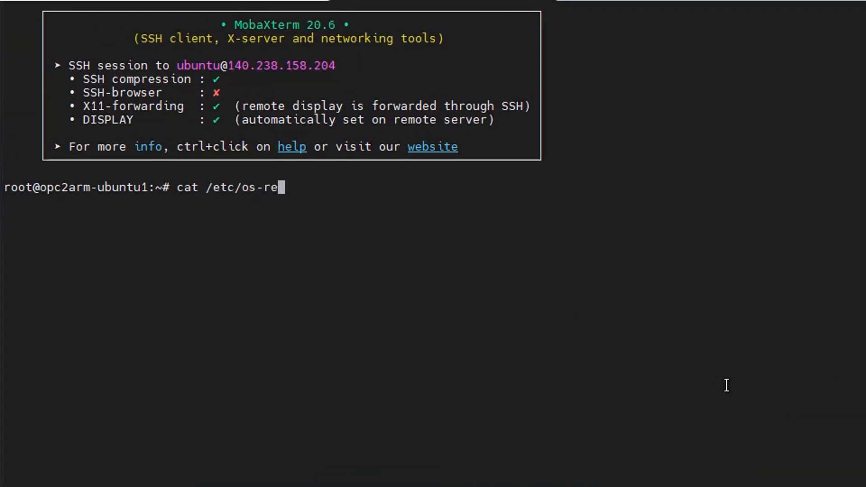
key(Enter)
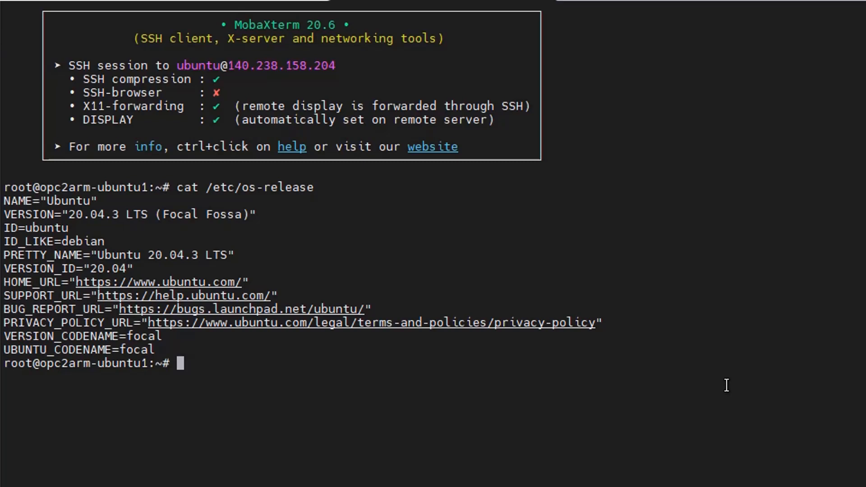
text(docker ps)
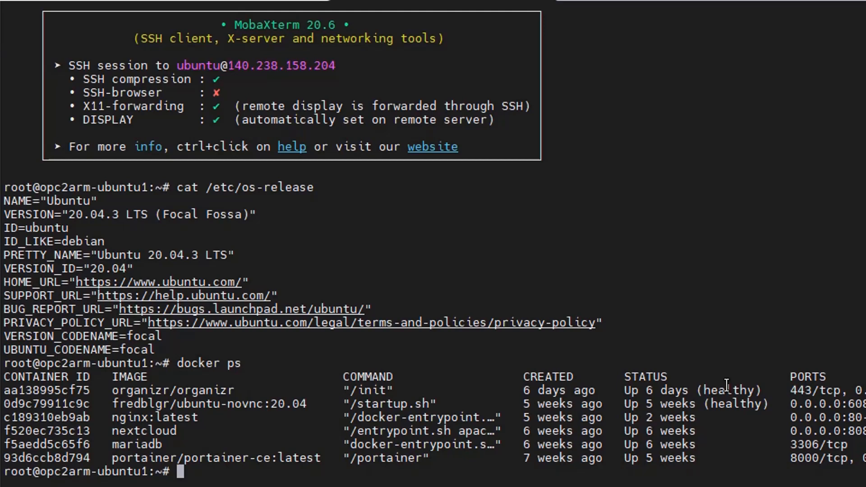
mouse_move(201, 458)
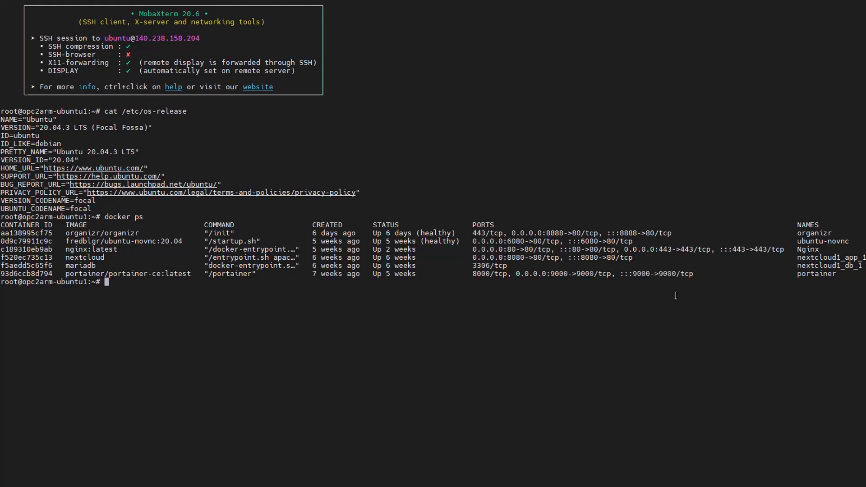
text(netse)
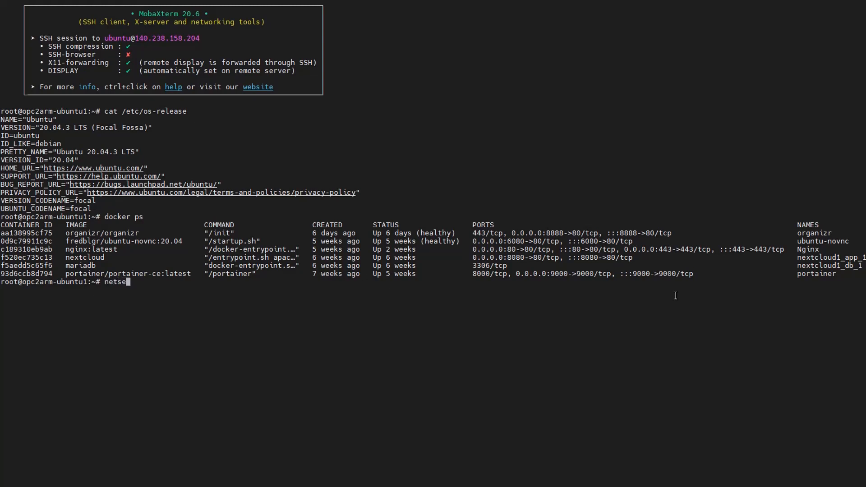
Step: Run netstat -nat to see listening ports 9000, 80, 443 and 8080
text(c)
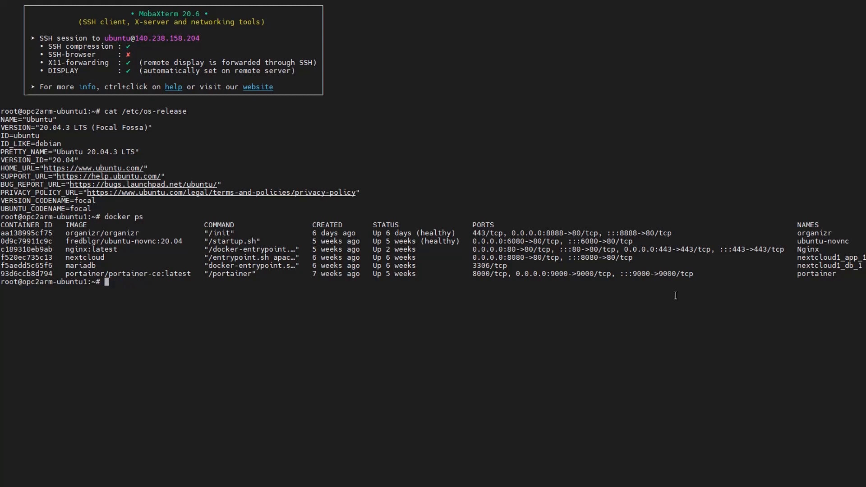
text(netstat -nat)
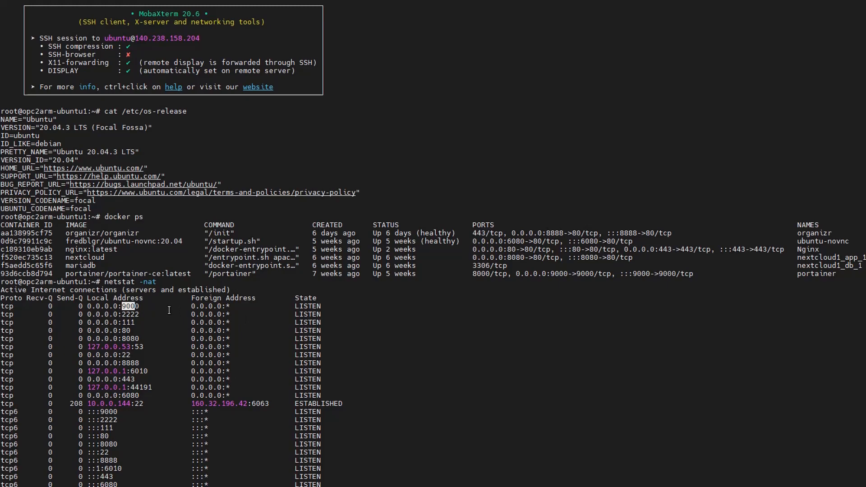
scroll(down, 3)
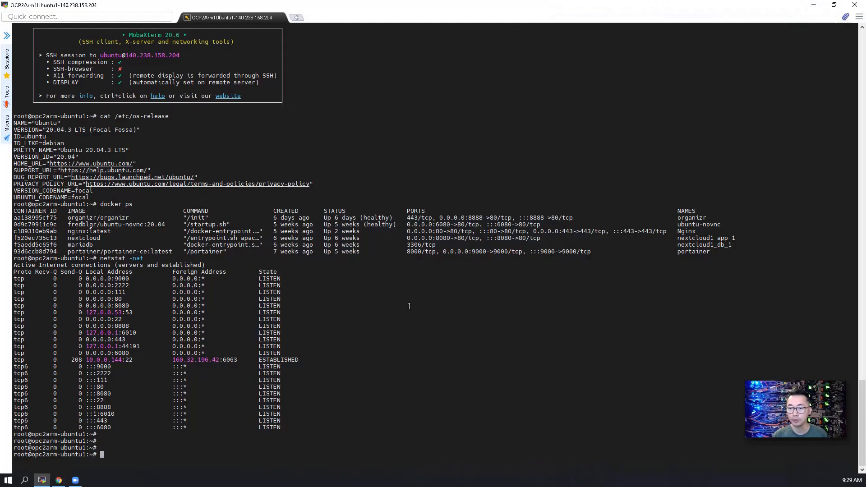
mouse_move(329, 383)
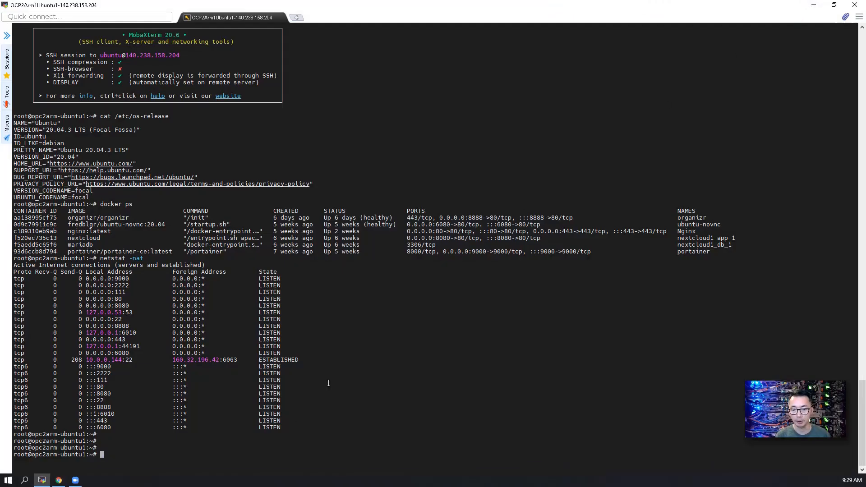
Step: Stop and remove the portainer container, pull portainer/portainer-ce:latest, and run the new container
text(docker stop)
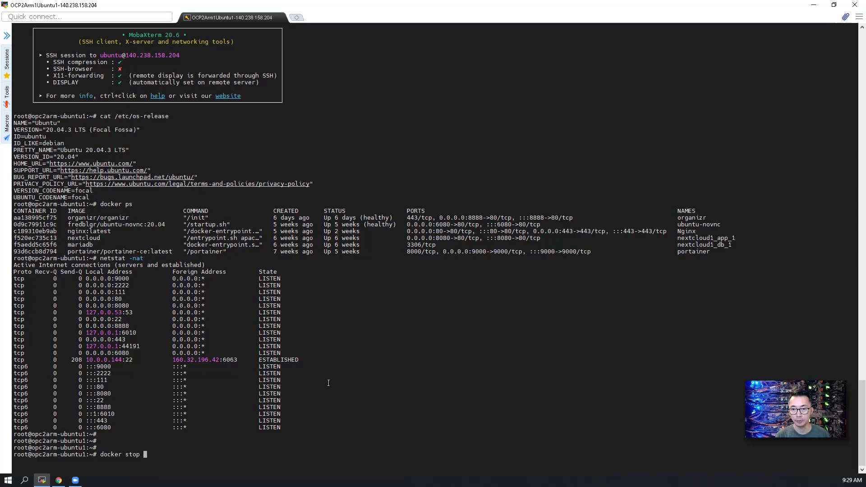
text(portainer)
text(docker remove)
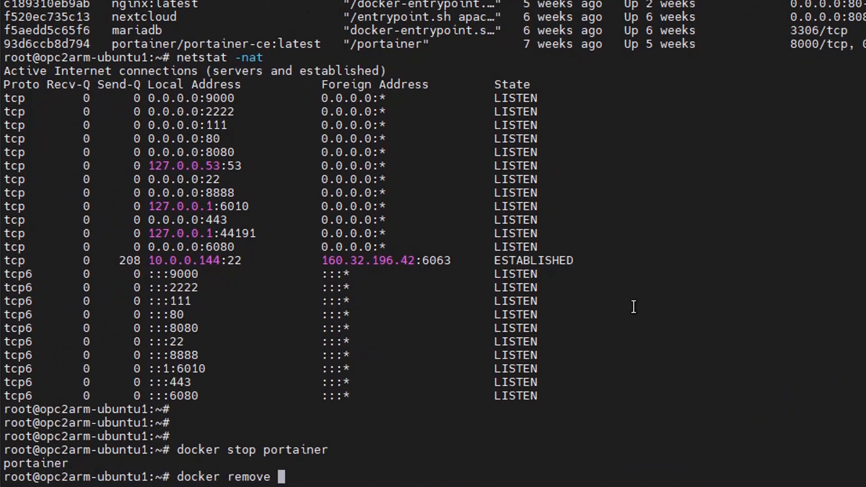
key(BackSpace)
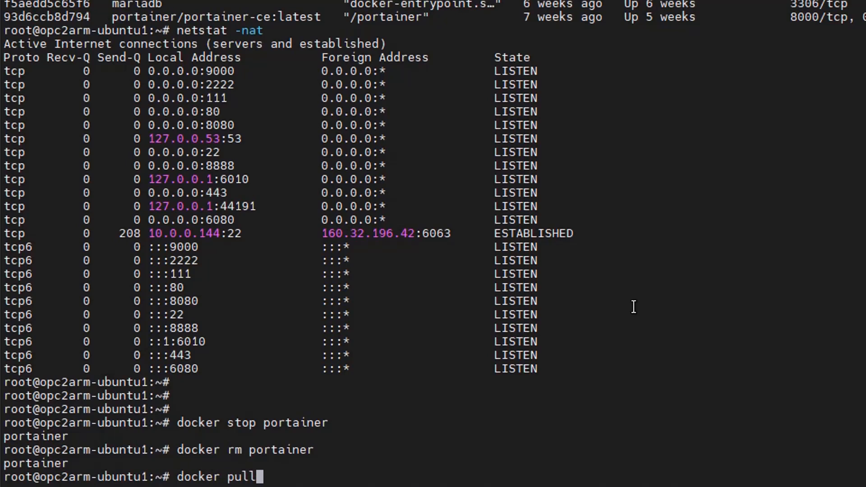
text(portainer/portainer-ce:latest)
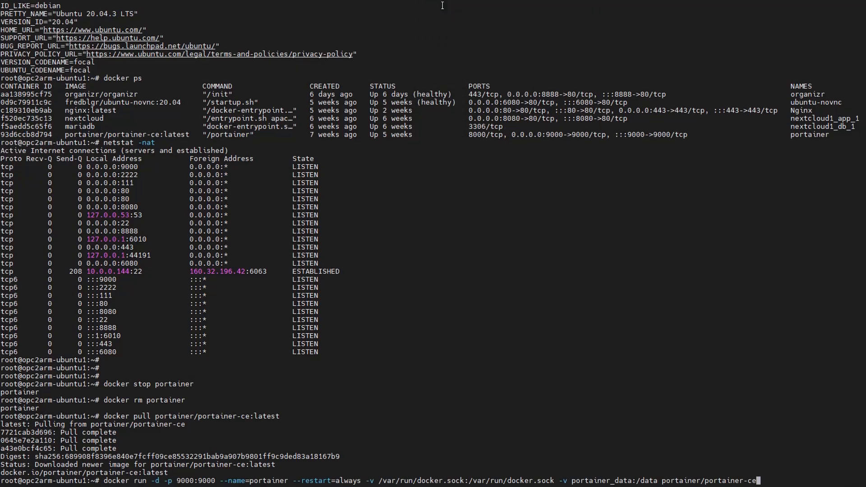
key(Return)
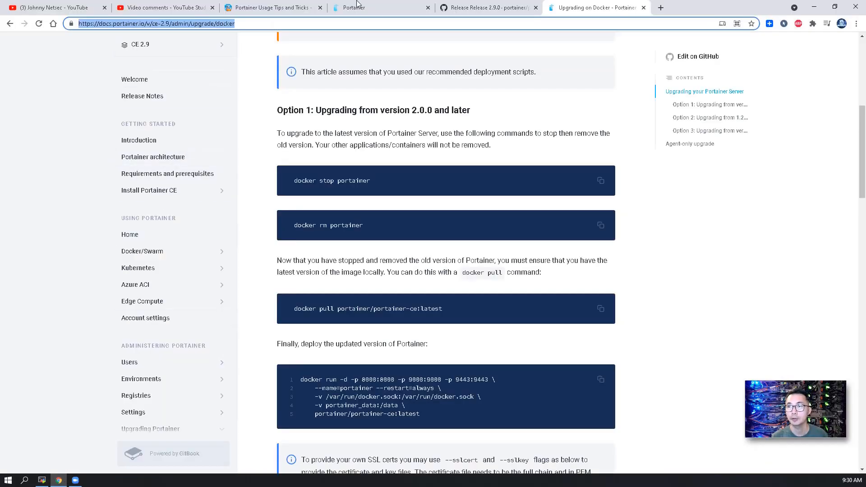
Step: Reload the Portainer site after the upgrade and hit a Cloudflare 502 Bad Gateway error
click(356, 7)
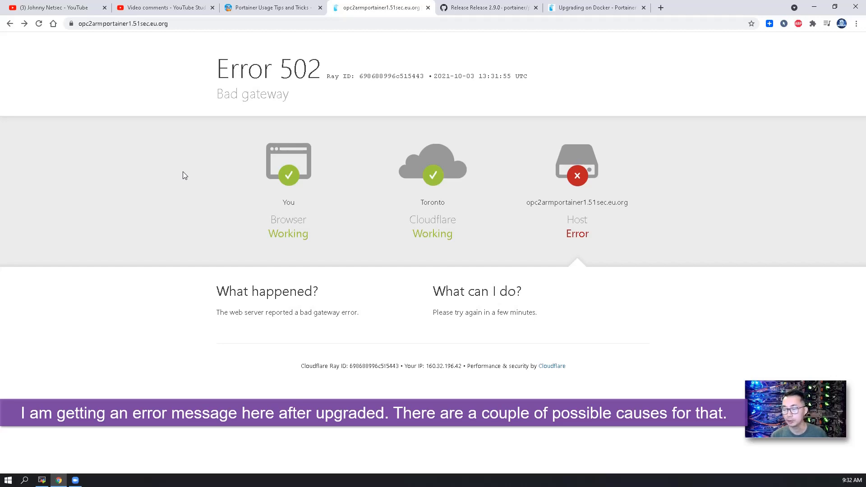
mouse_move(132, 31)
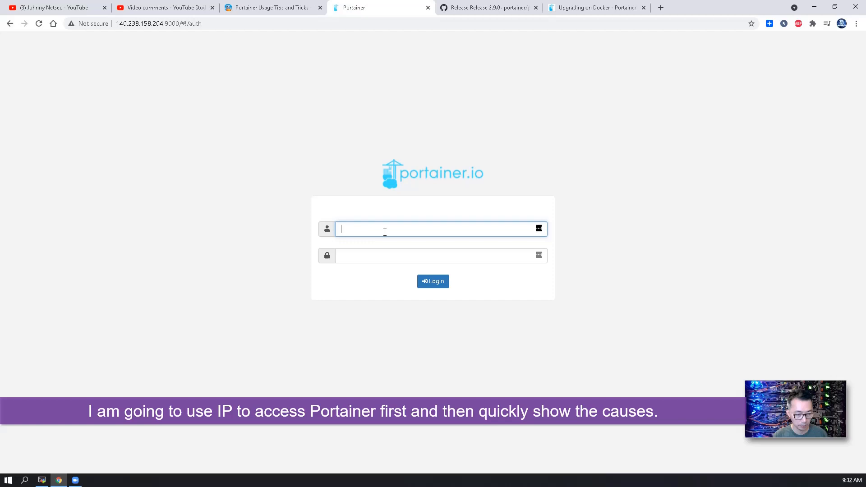
Step: Log in as admin, decline saving credentials, and open the local environment dashboard
text(admin)
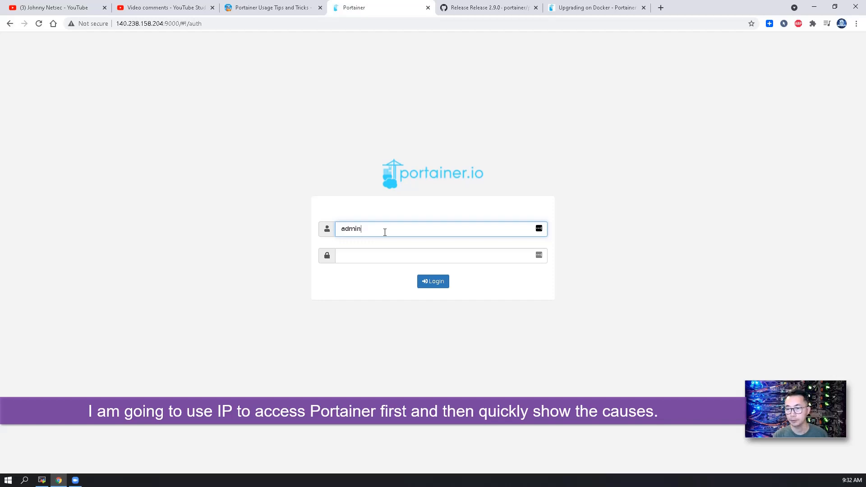
click(441, 256)
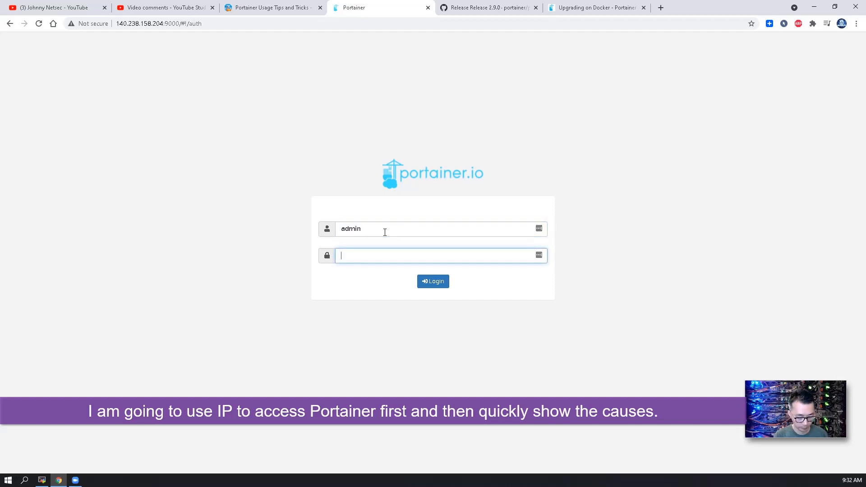
click(433, 281)
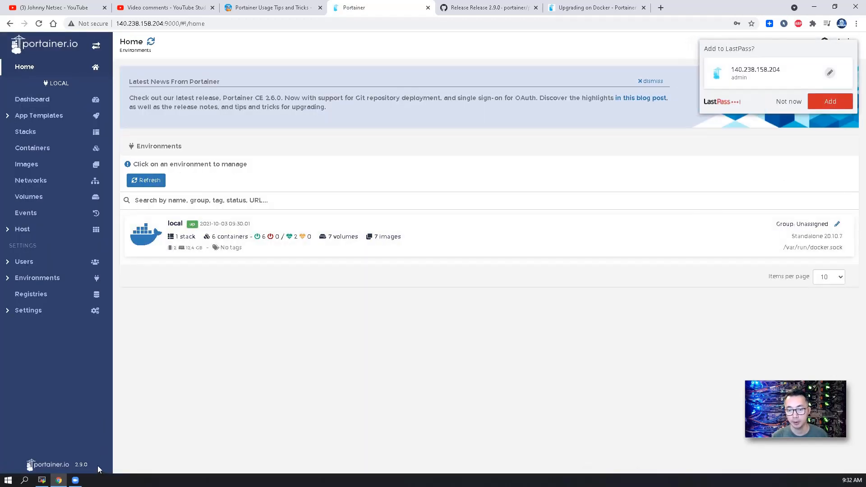
click(789, 102)
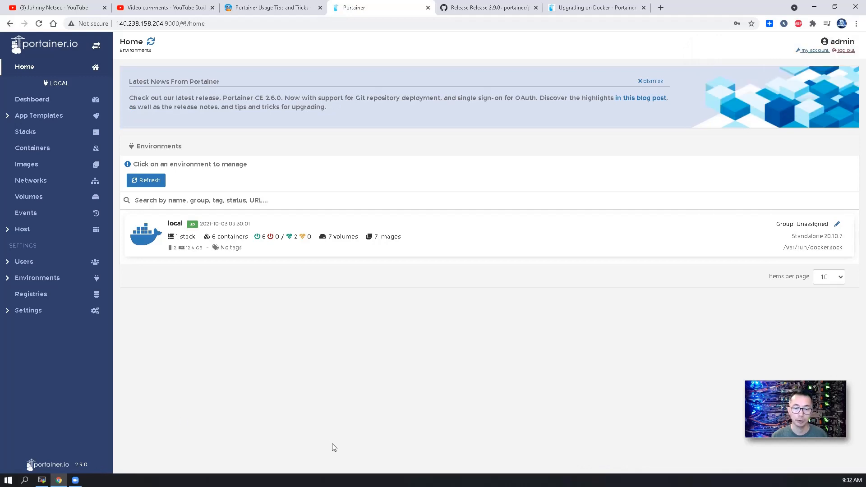
mouse_move(230, 297)
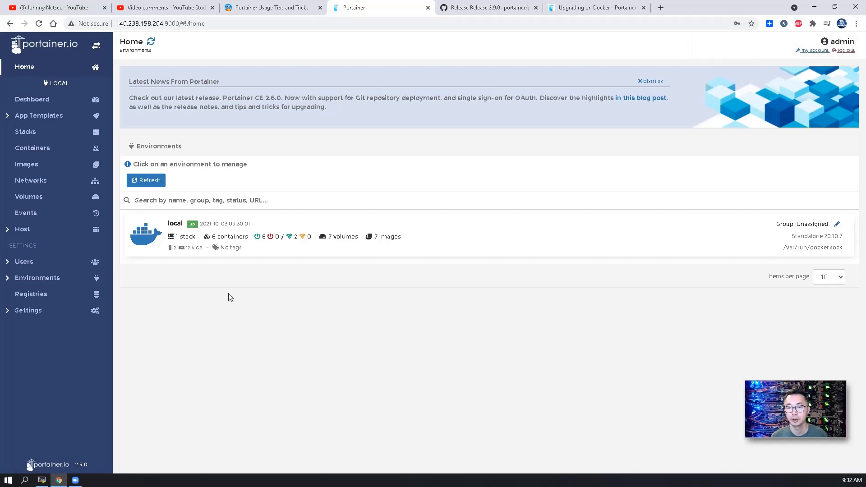
click(175, 224)
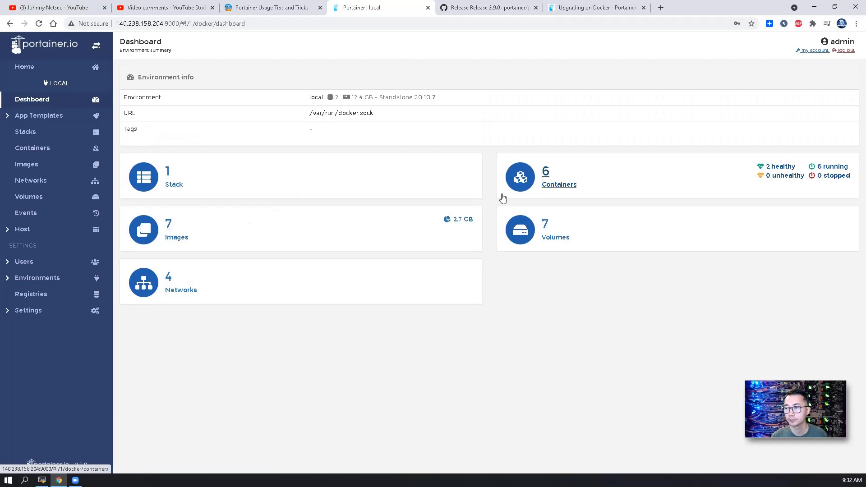
Step: Join the portainer container to the nextcloud1_default network, alongside bridge
click(559, 185)
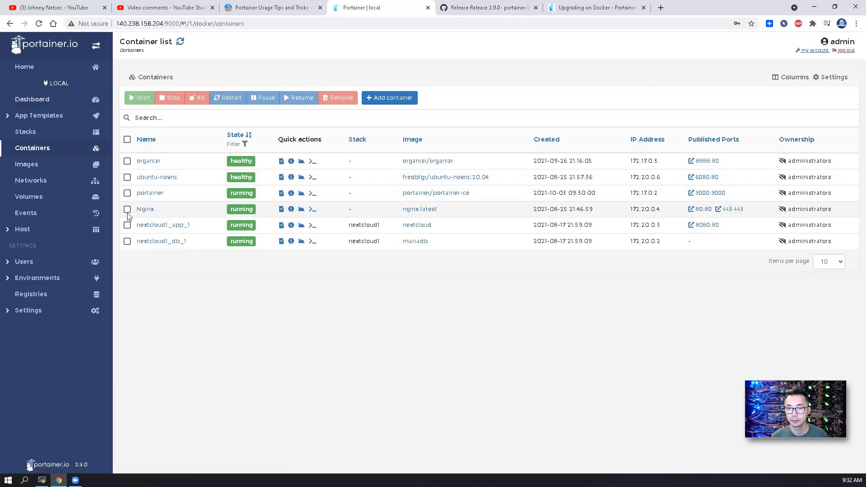
click(126, 209)
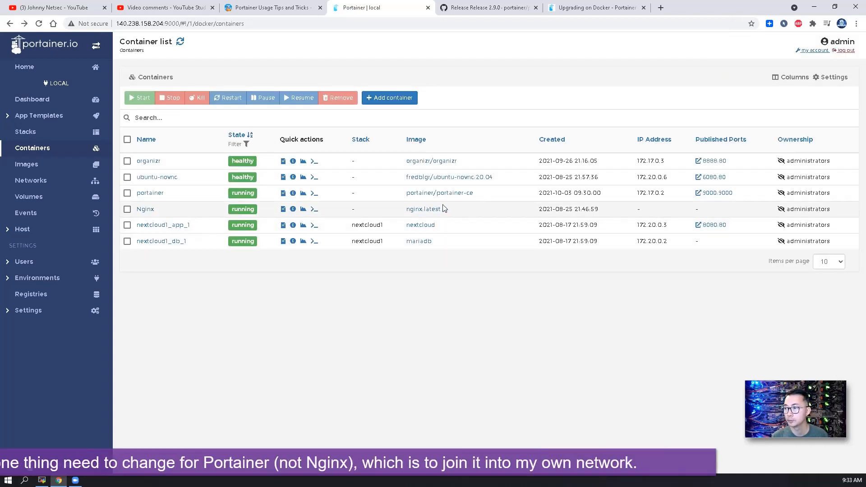
click(149, 193)
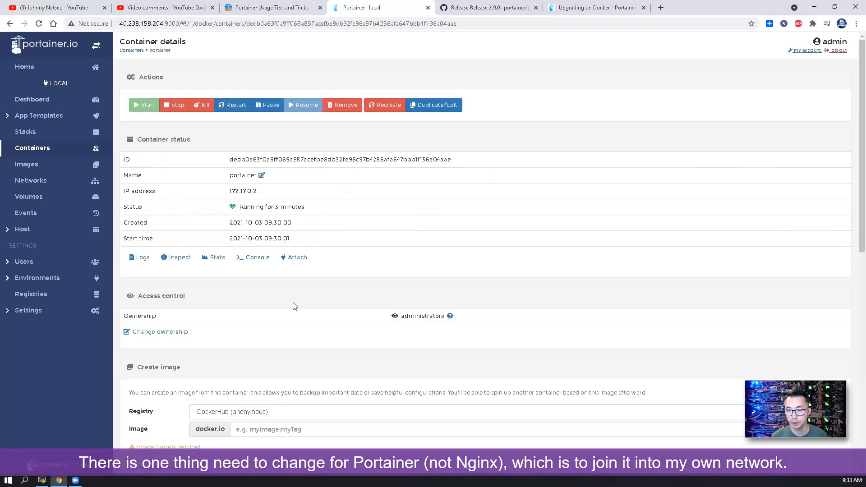
scroll(down, 3)
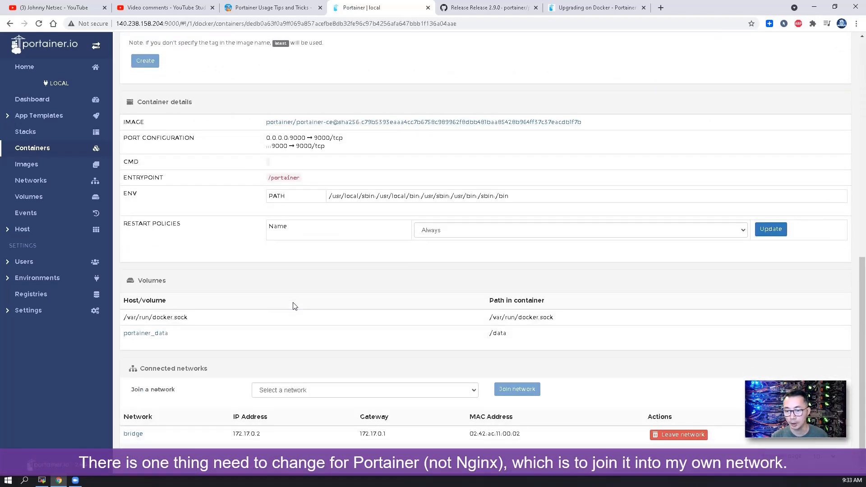
click(364, 391)
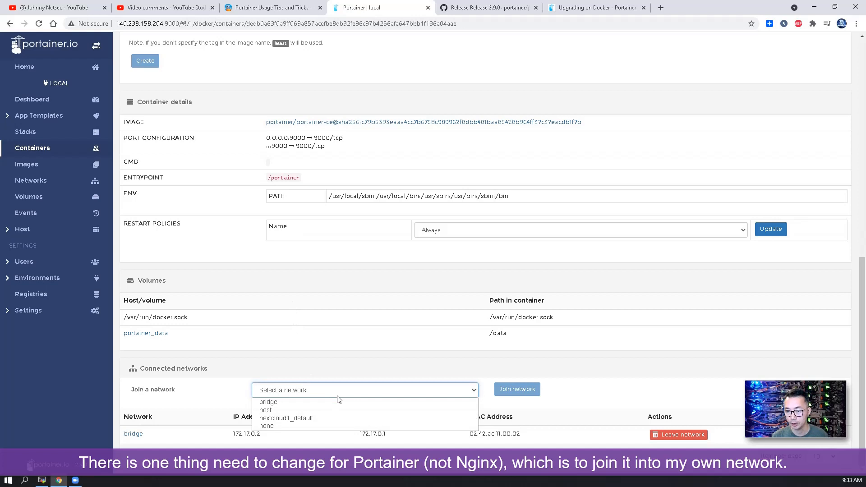
click(286, 418)
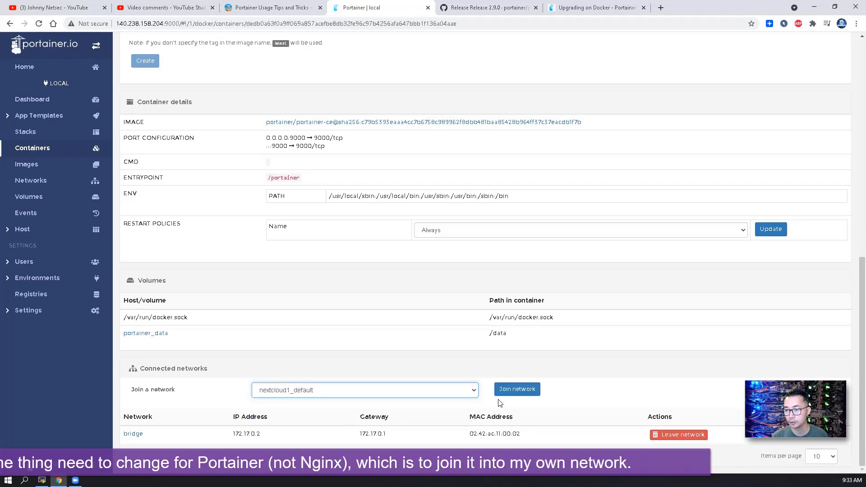
click(517, 390)
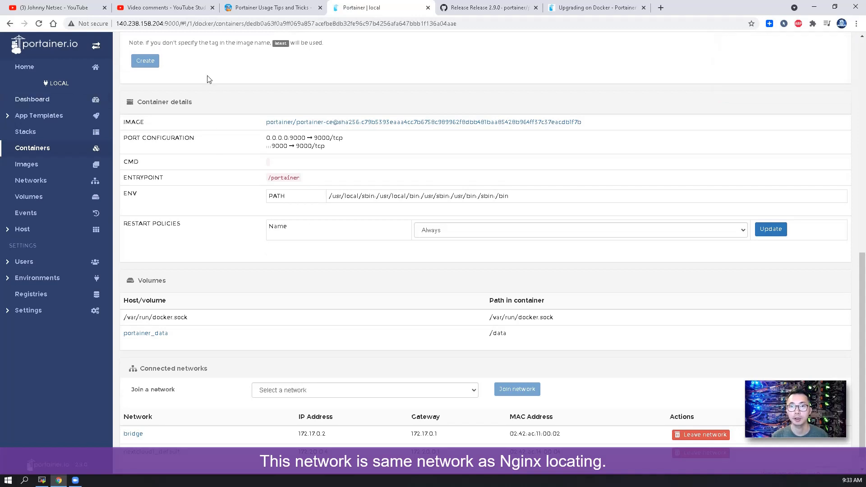
click(184, 24)
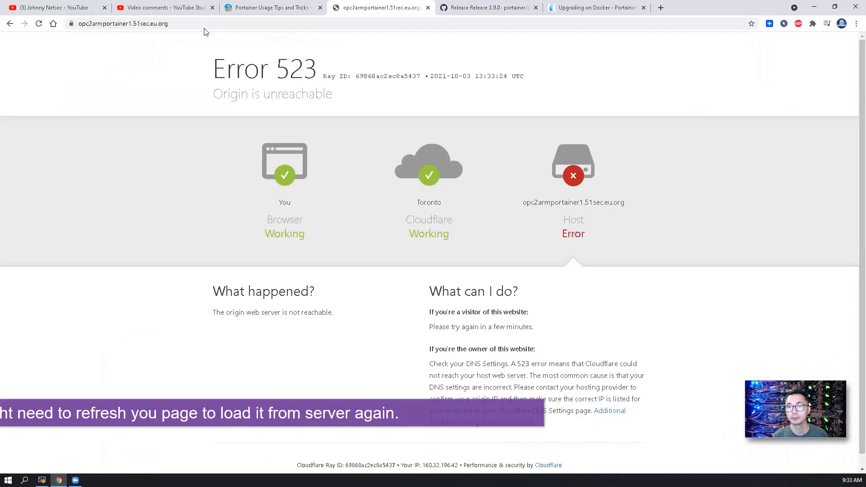
Step: Reload opc2armportainer1.51sec.eu.org, log in as admin, and open the local environment dashboard
click(38, 24)
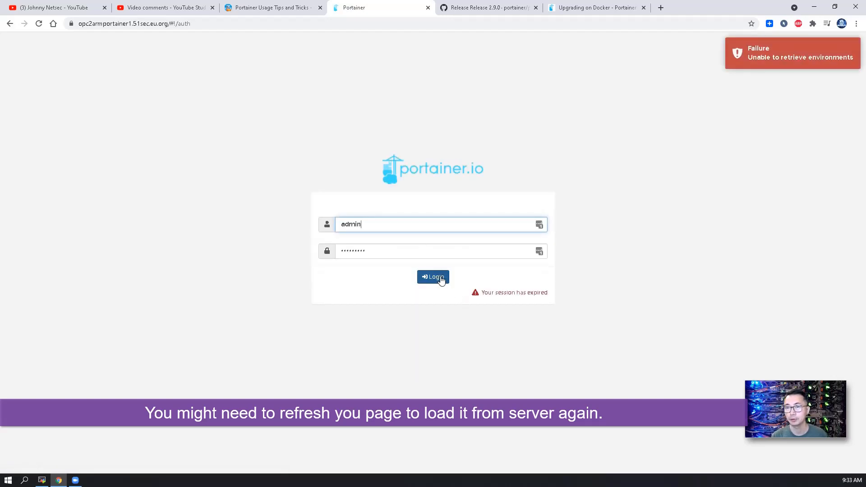
click(433, 277)
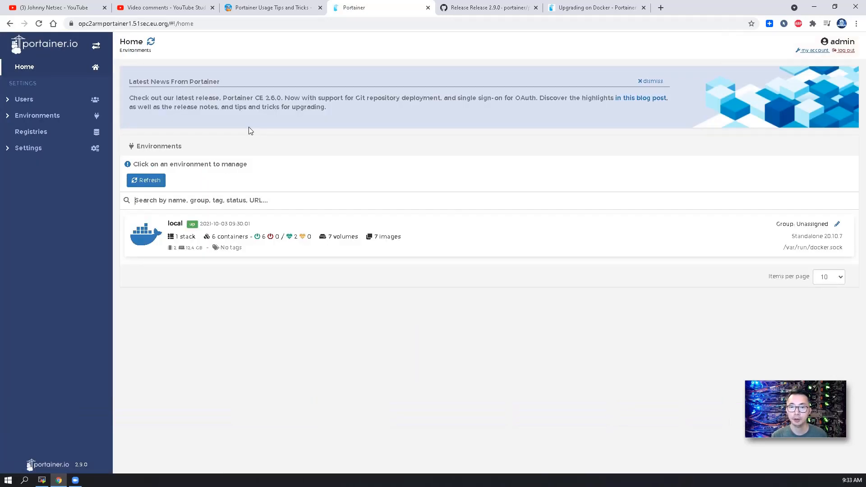
mouse_move(45, 135)
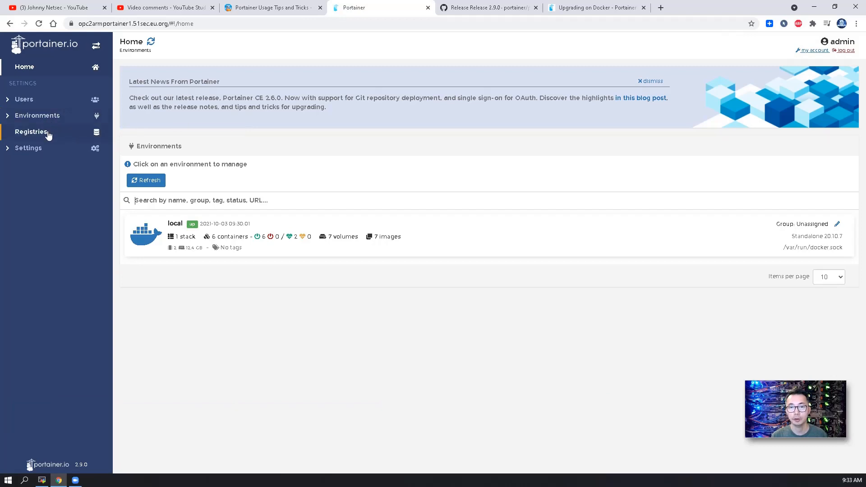
click(175, 223)
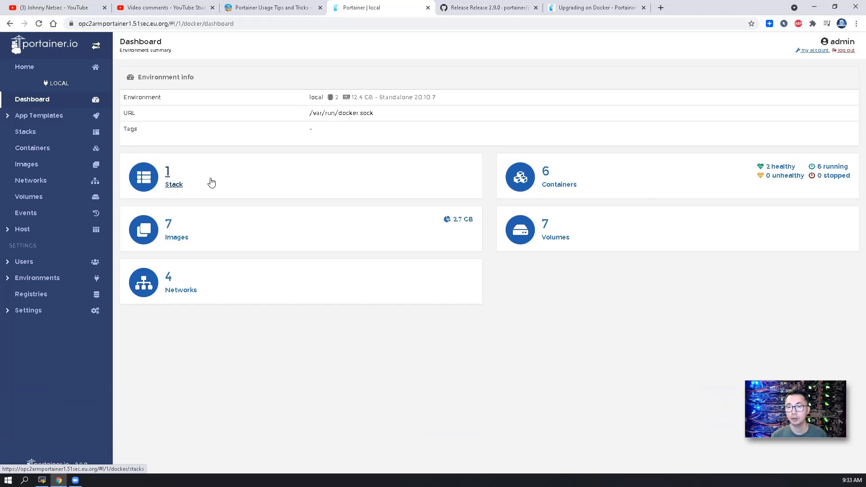
mouse_move(214, 185)
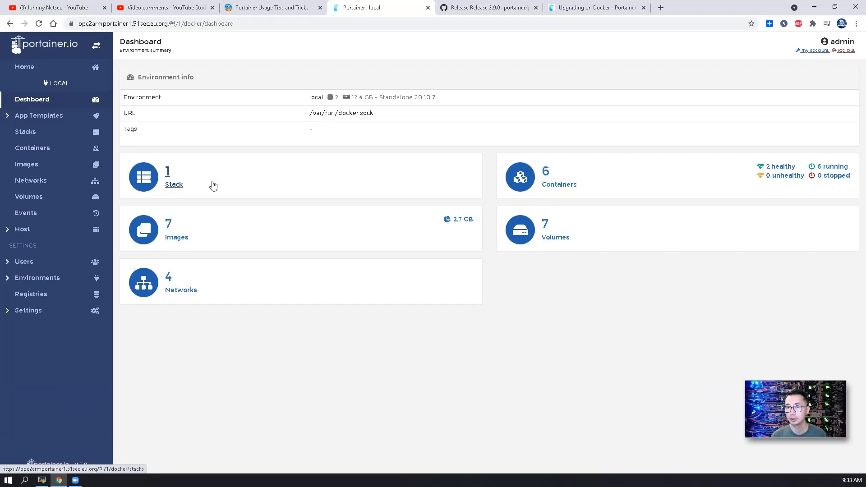